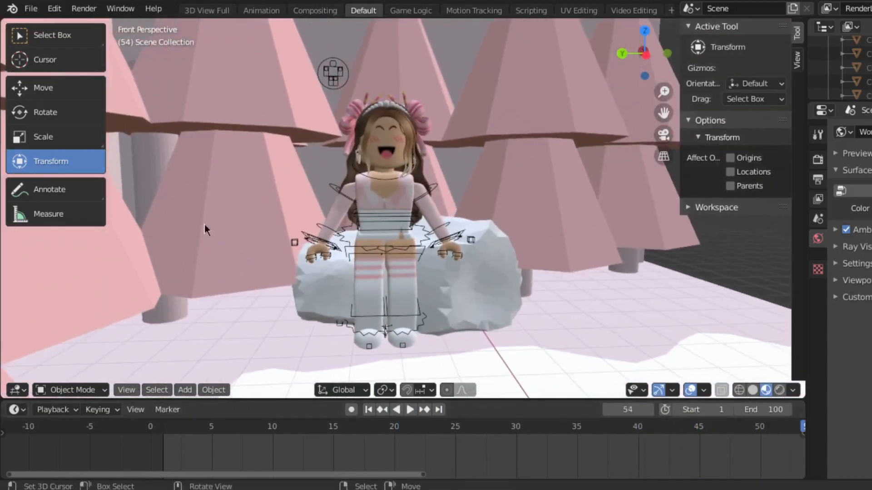
# - Preview the sitting motion, stop playback and move to frame 50 in Pose Mode
pyautogui.click(410, 409)
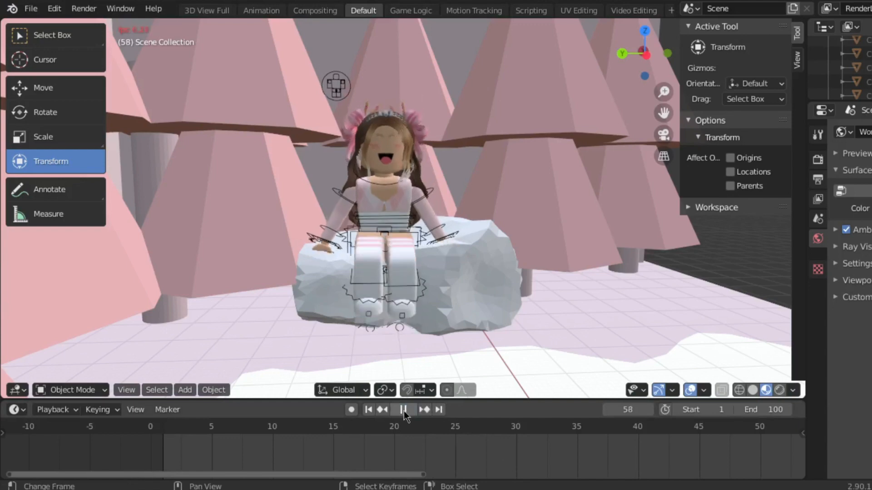
pyautogui.click(402, 409)
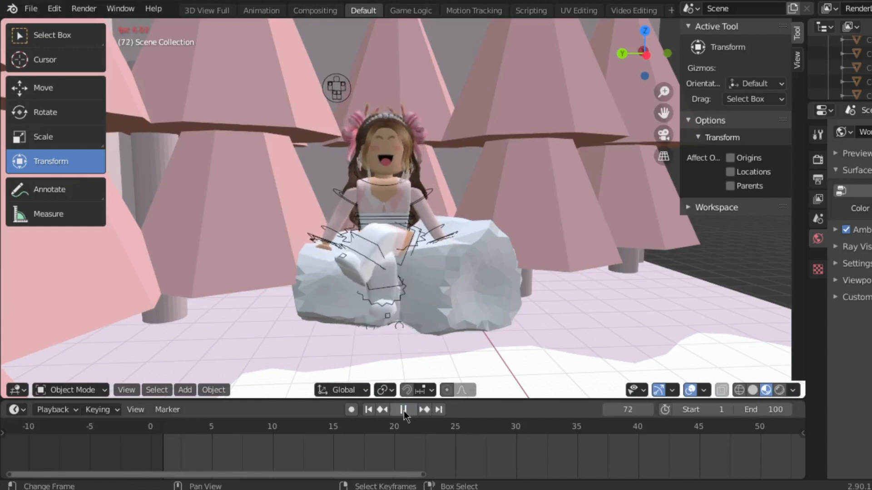
pyautogui.click(403, 410)
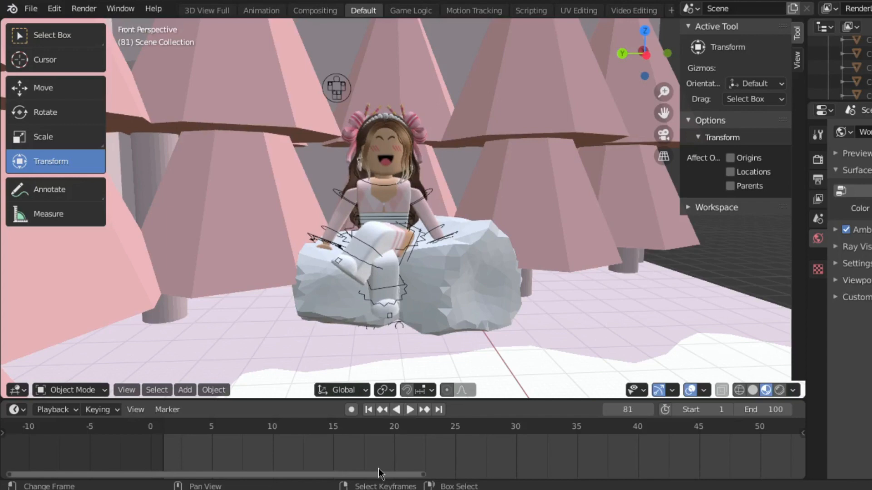
pyautogui.click(409, 410)
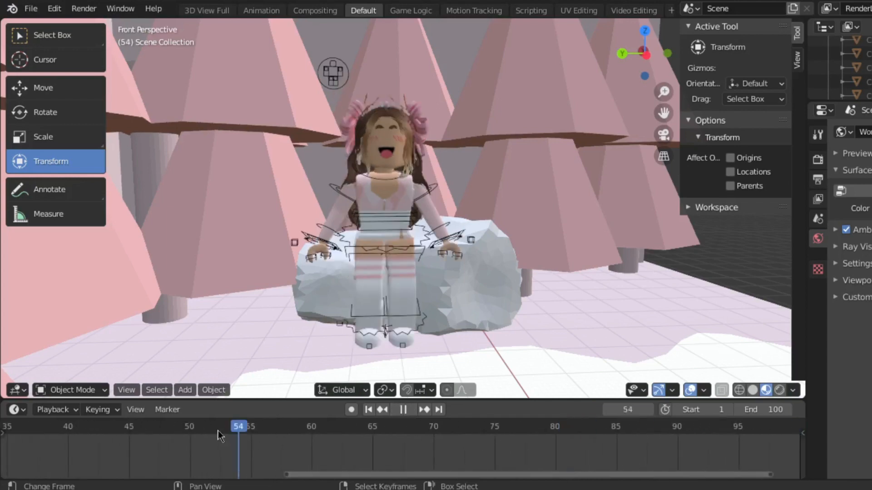
pyautogui.click(218, 440)
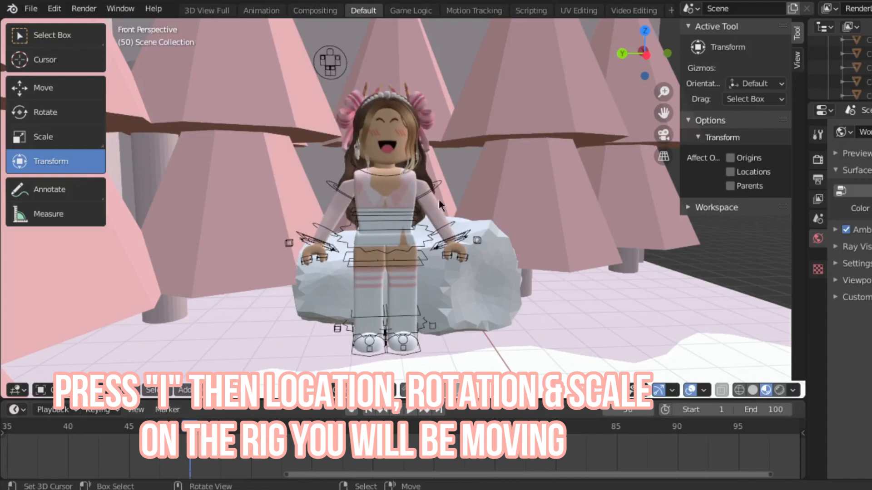
# - Key Location, Rotation & Scale on the rig at frame 50 and check the playback
pyautogui.press('i')
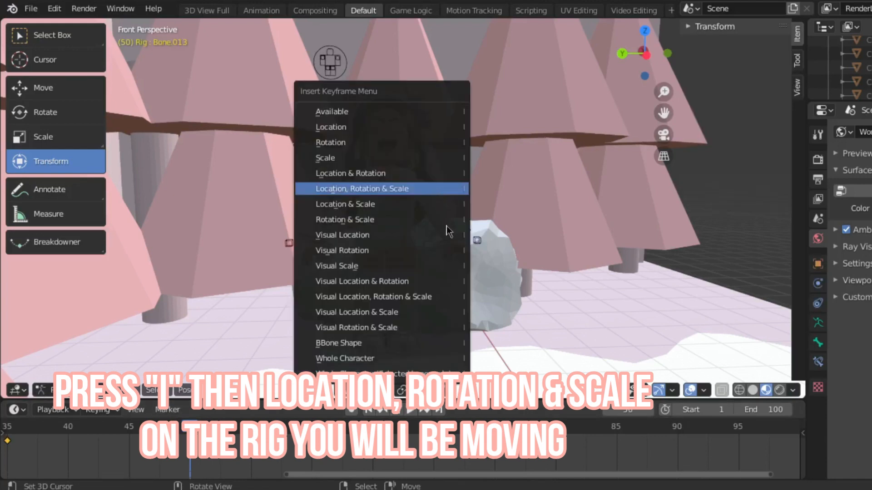
pyautogui.click(361, 189)
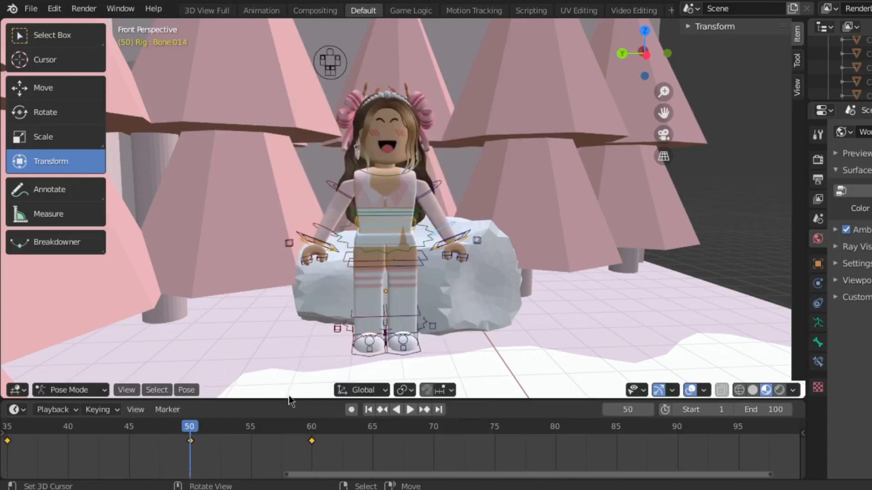
pyautogui.click(410, 409)
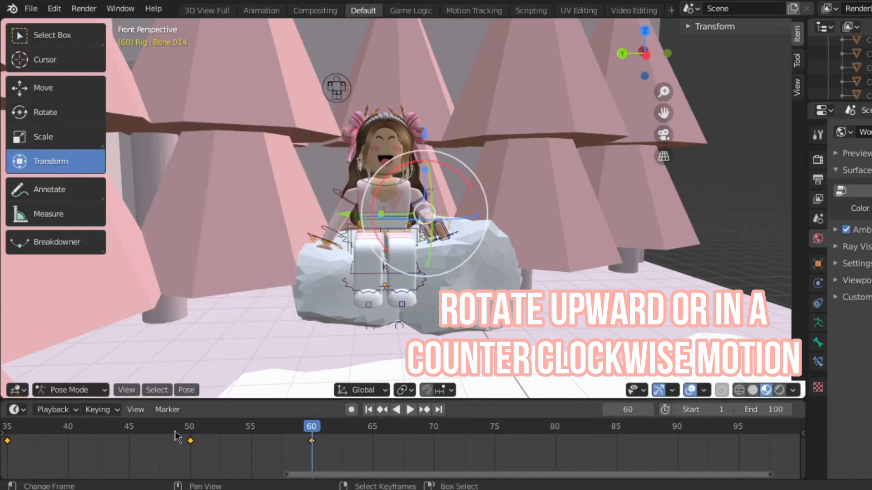
pyautogui.click(410, 409)
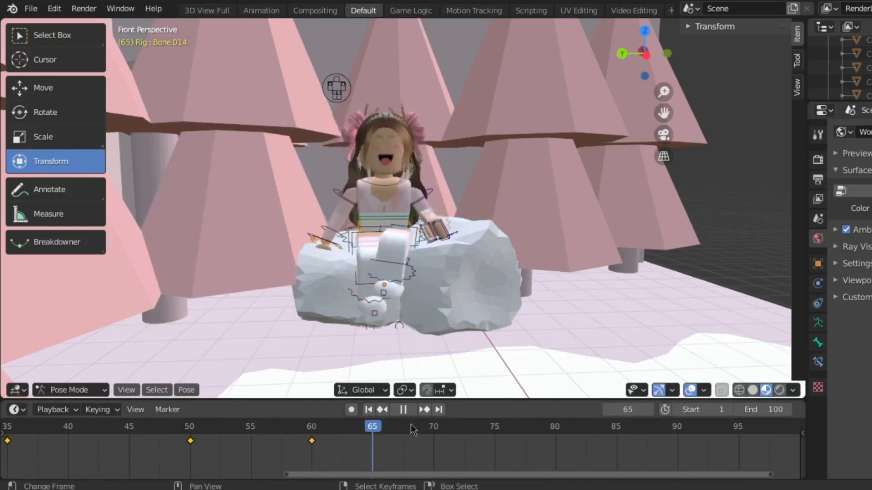
# - Go to frame 60 and rotate the torso and arm bones into a new pose
pyautogui.click(468, 427)
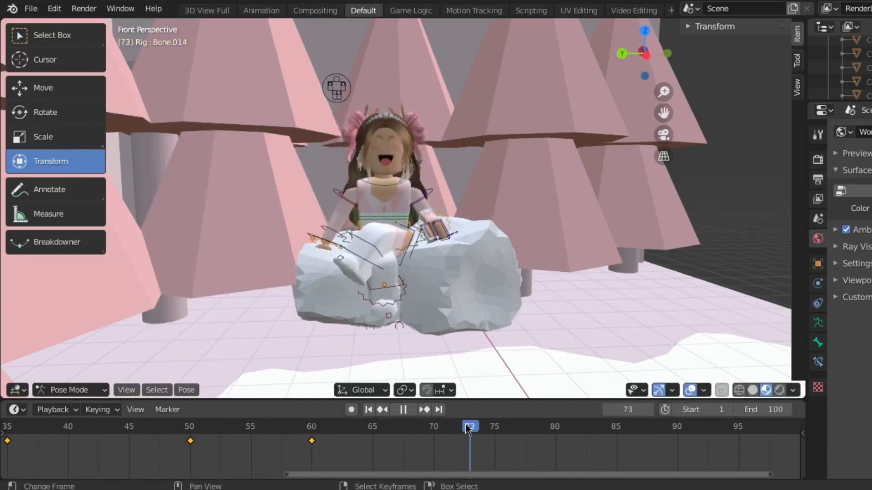
pyautogui.click(201, 427)
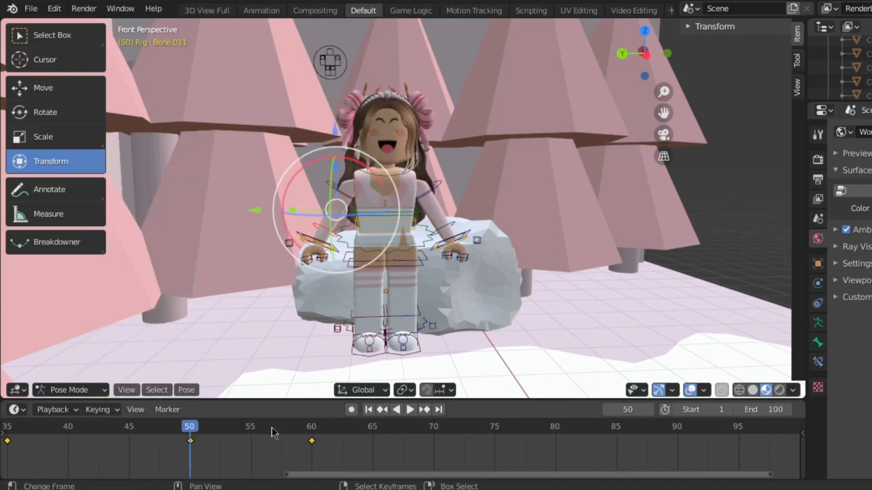
pyautogui.click(311, 427)
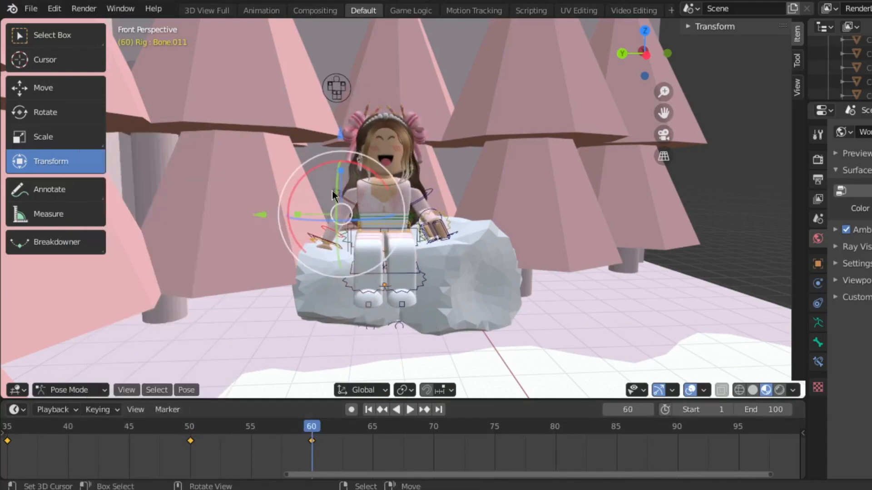
pyautogui.press('r')
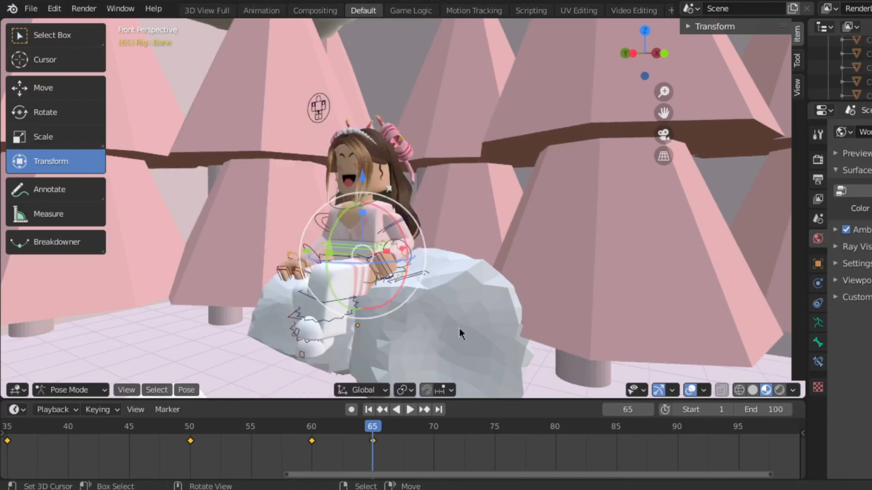
# - Check the waist turn in playback and position the playhead at frame 65
pyautogui.click(410, 409)
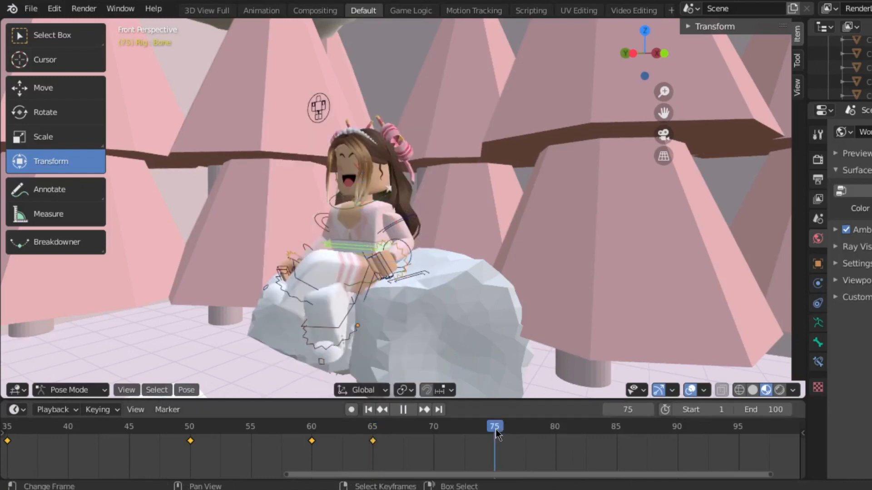
pyautogui.click(554, 427)
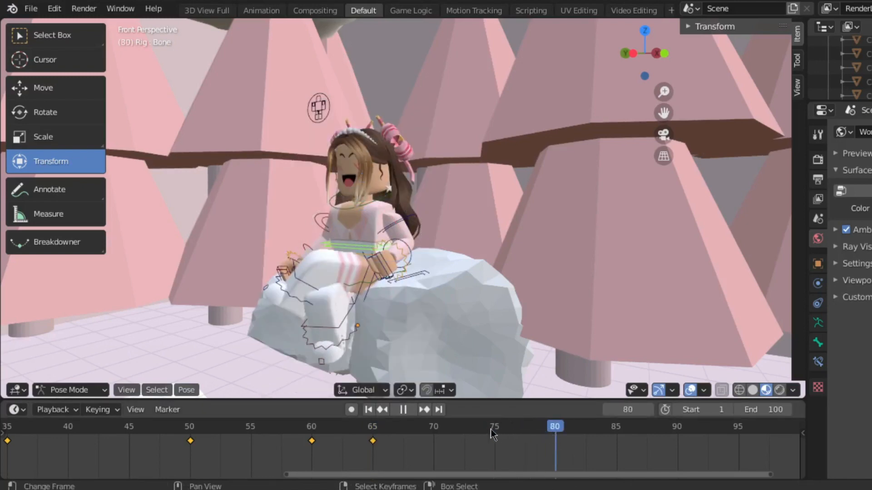
pyautogui.click(495, 433)
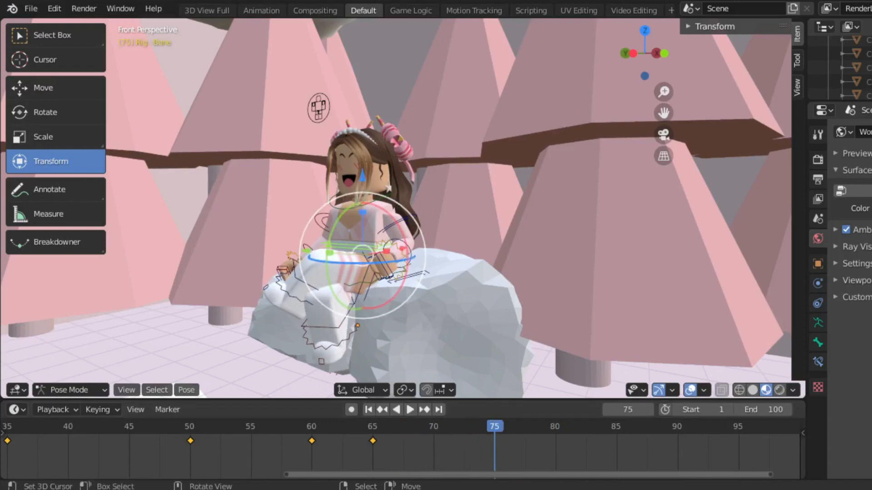
# - Rotate and key the waist pose at frame 65, then jump the playhead to frame 75
pyautogui.press('r')
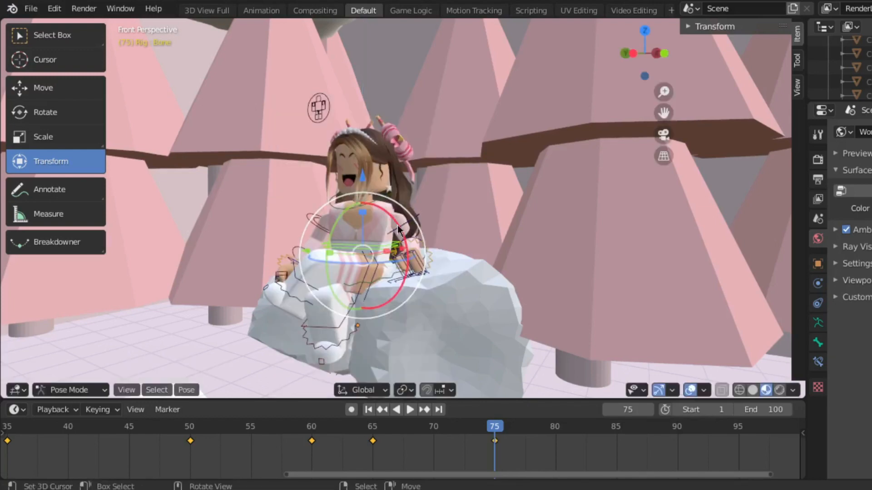
pyautogui.click(372, 426)
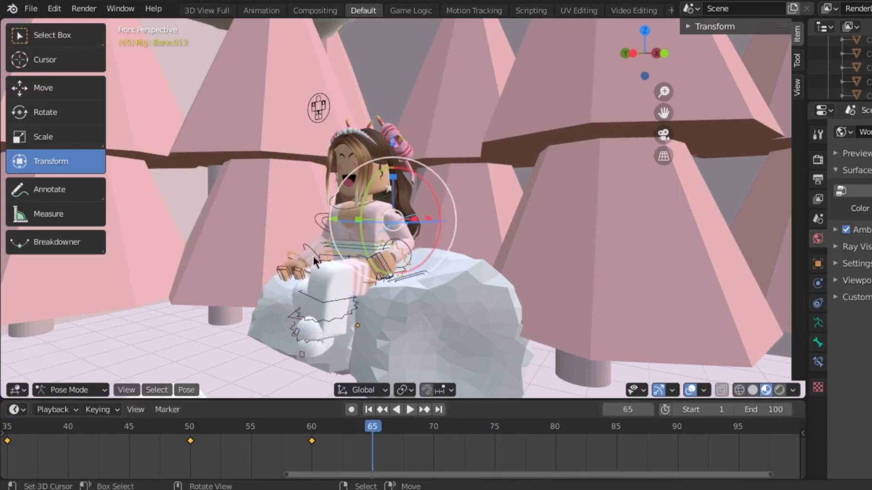
pyautogui.click(409, 409)
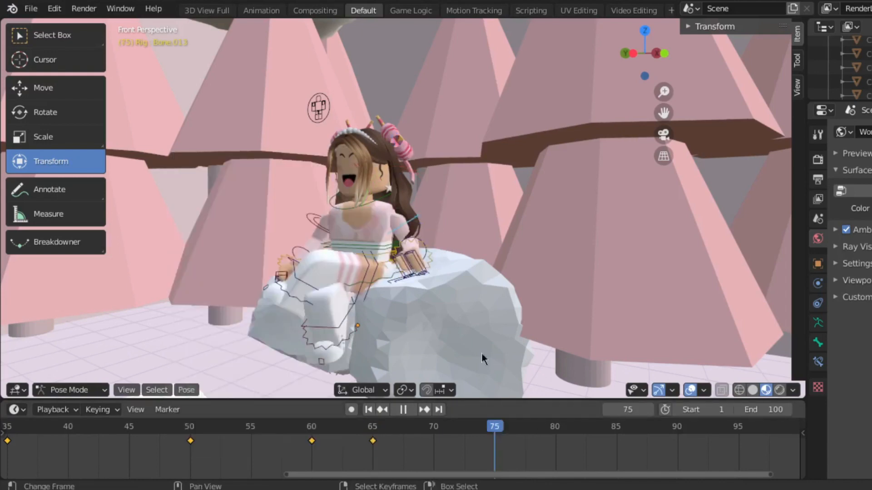
# - Rotate the arm bone upward at frame 75 and move the playhead to frame 78
pyautogui.press('r')
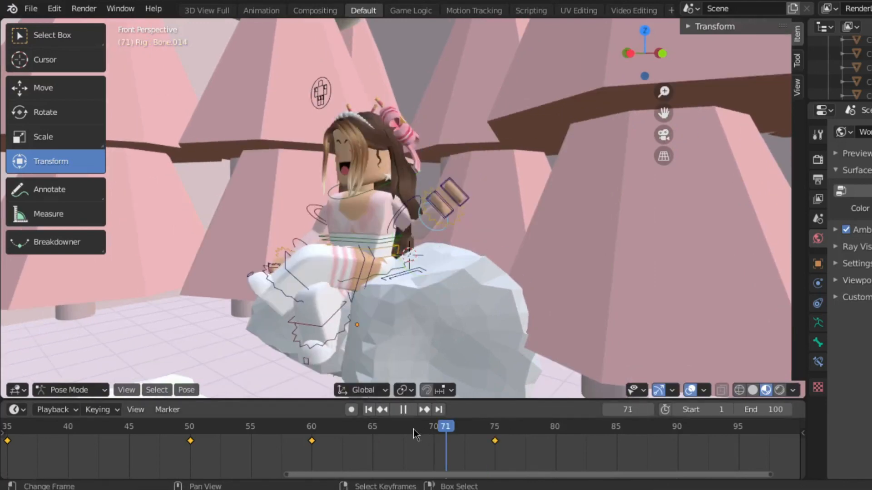
pyautogui.click(507, 439)
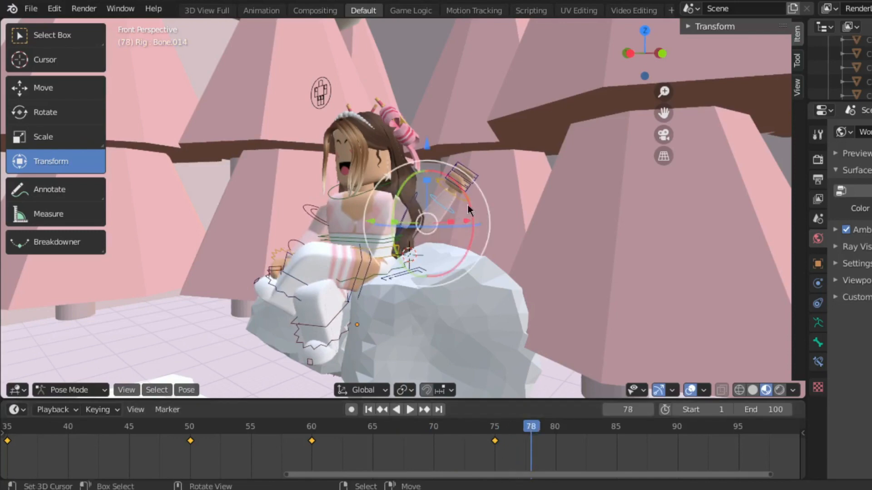
# - Swing and key the raised arm alternately at frames 78, 81, 84 and 87 for the wave
pyautogui.moveTo(467, 208); pyautogui.dragTo(455, 181)
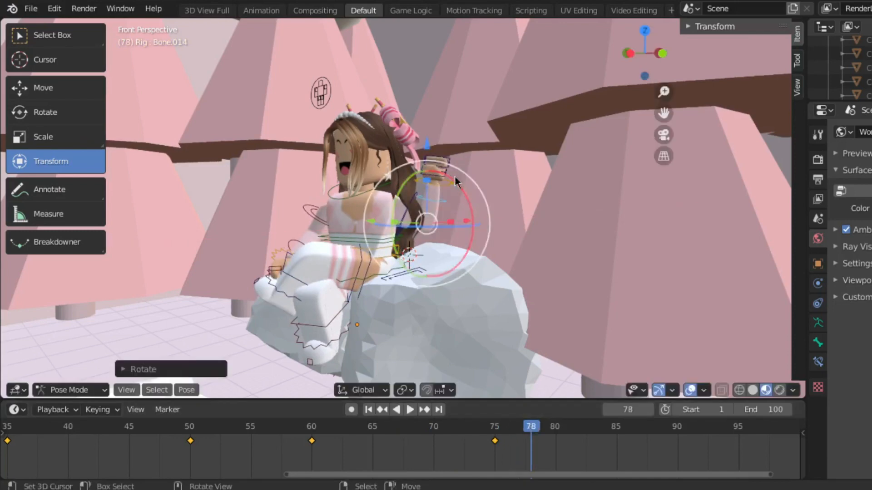
pyautogui.click(409, 410)
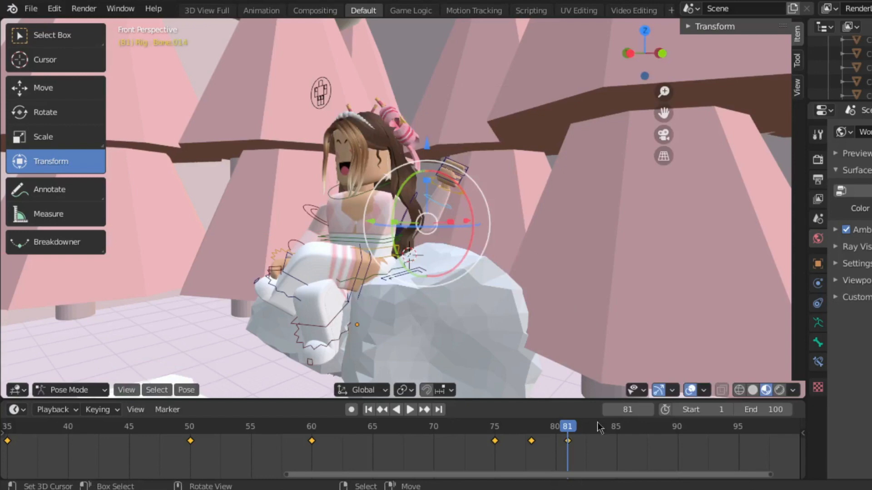
pyautogui.click(597, 427)
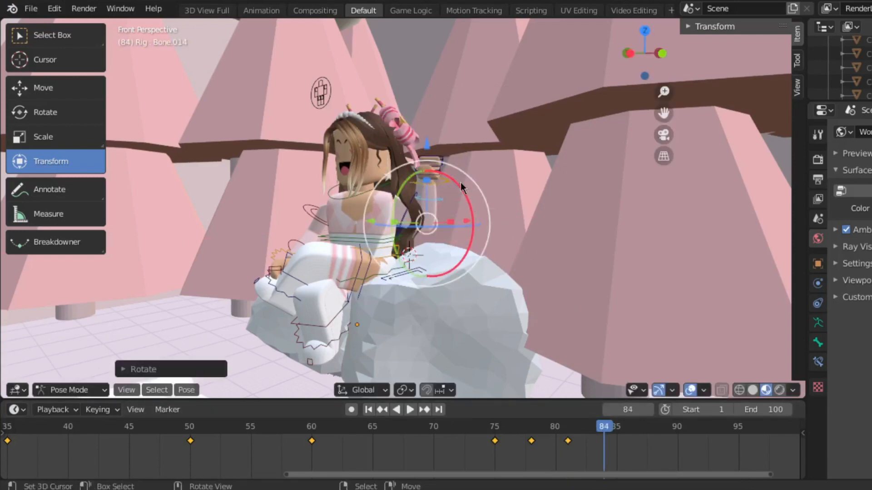
pyautogui.click(410, 409)
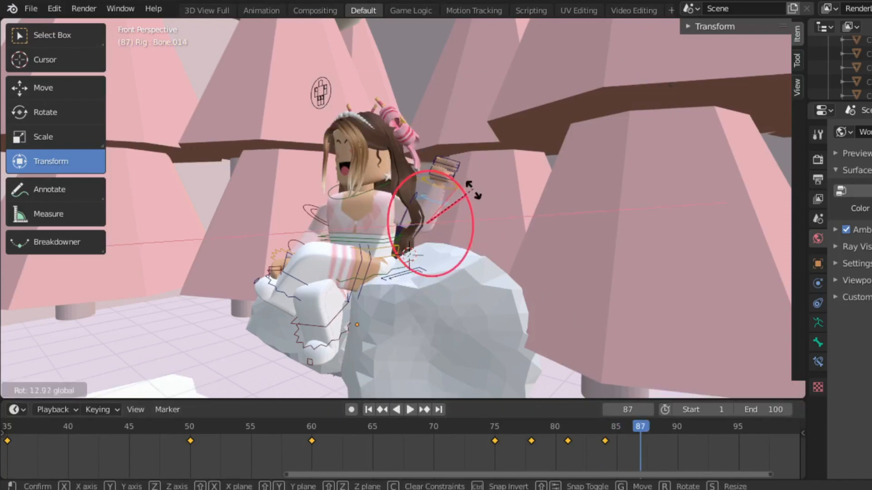
pyautogui.click(410, 410)
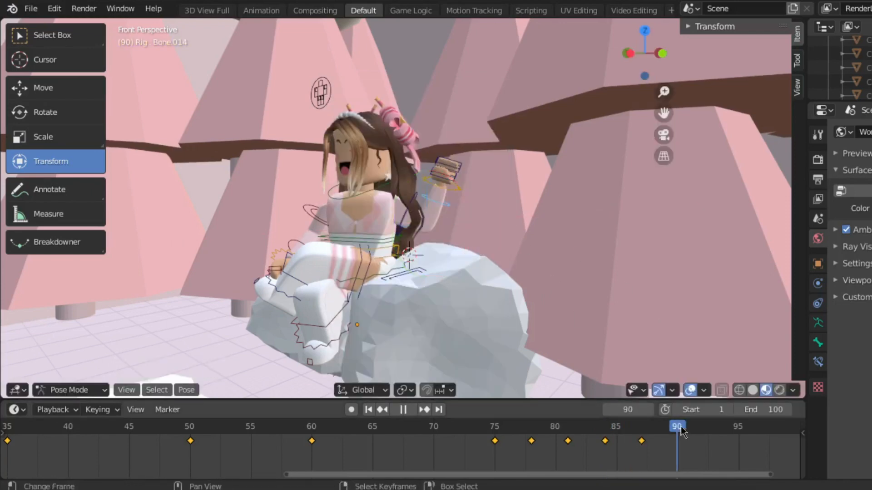
# - Rotate the arm for the last wave and key Location, Rotation & Scale at frame 90
pyautogui.press('r')
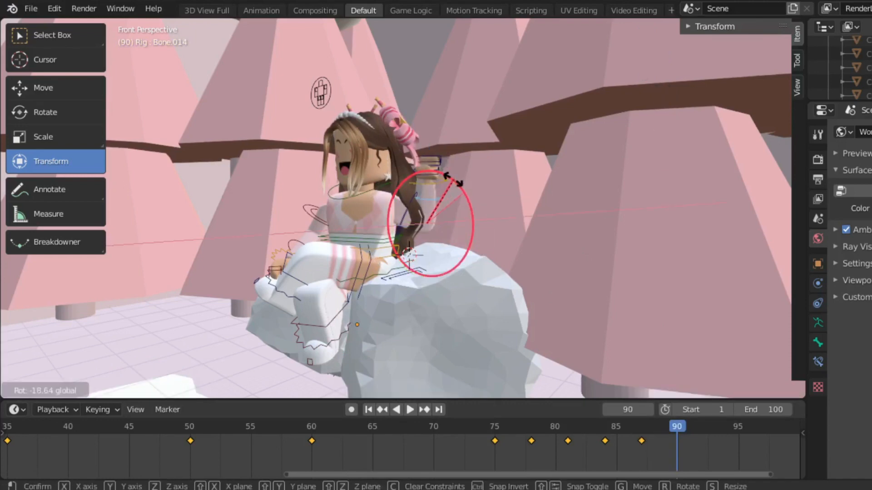
pyautogui.press('i')
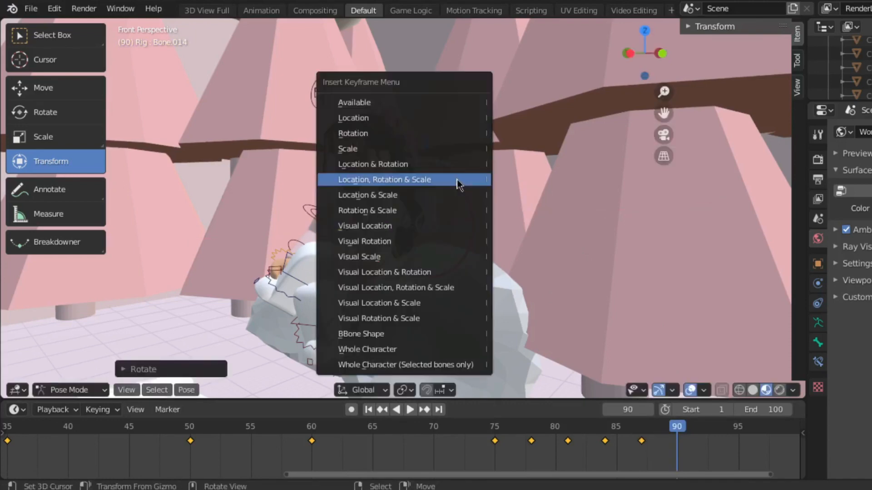
pyautogui.click(384, 179)
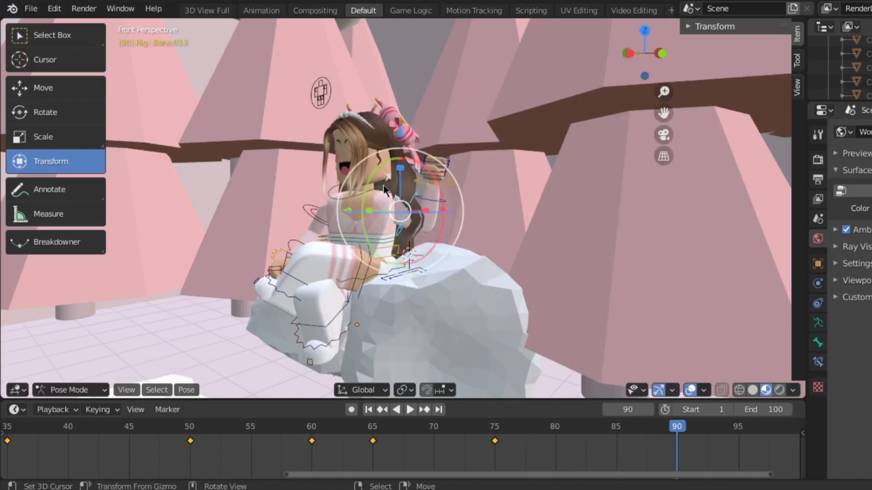
pyautogui.press('r')
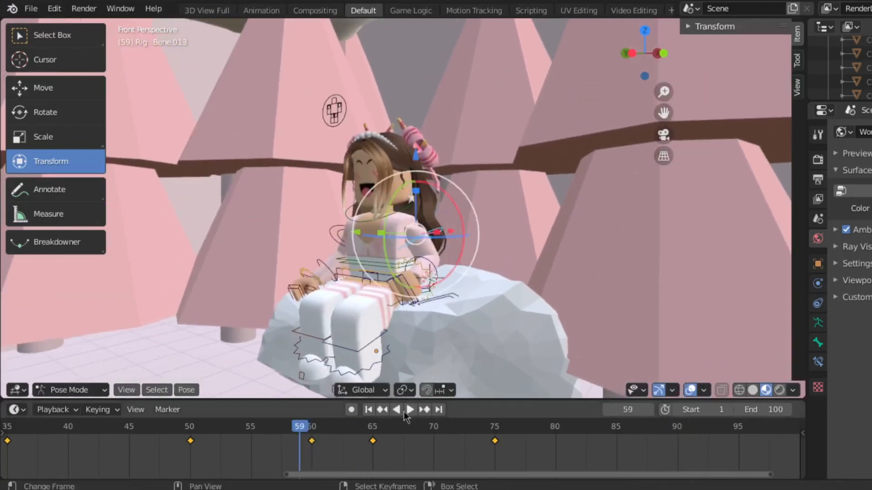
# - Rework the waist bone rotation at frame 75 and key it
pyautogui.click(410, 409)
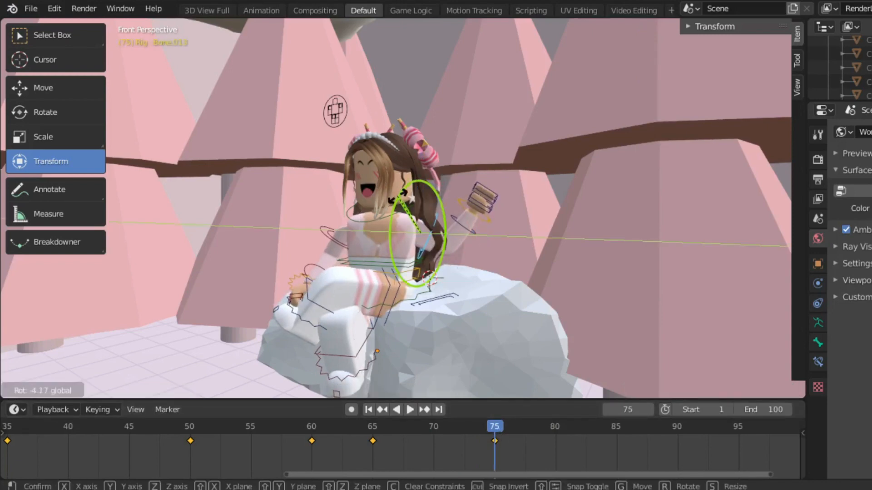
pyautogui.press('i')
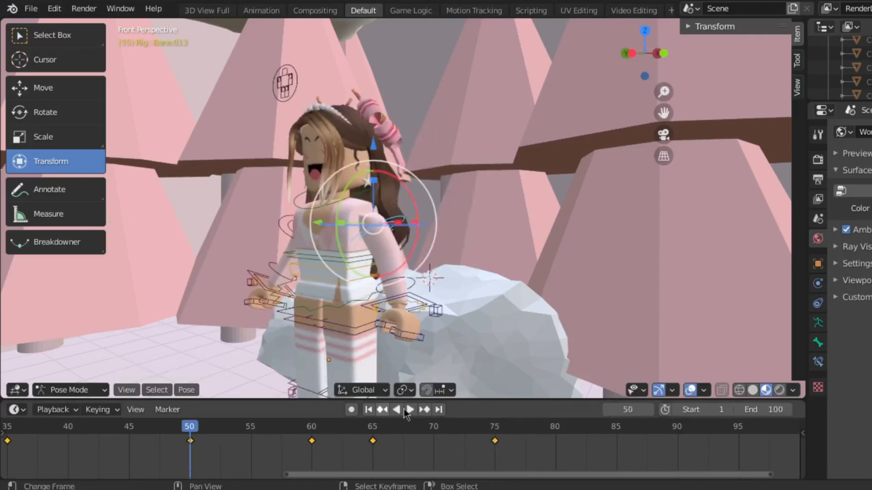
# - Play back the animation to review the turn and wave, then stop playback
pyautogui.click(404, 409)
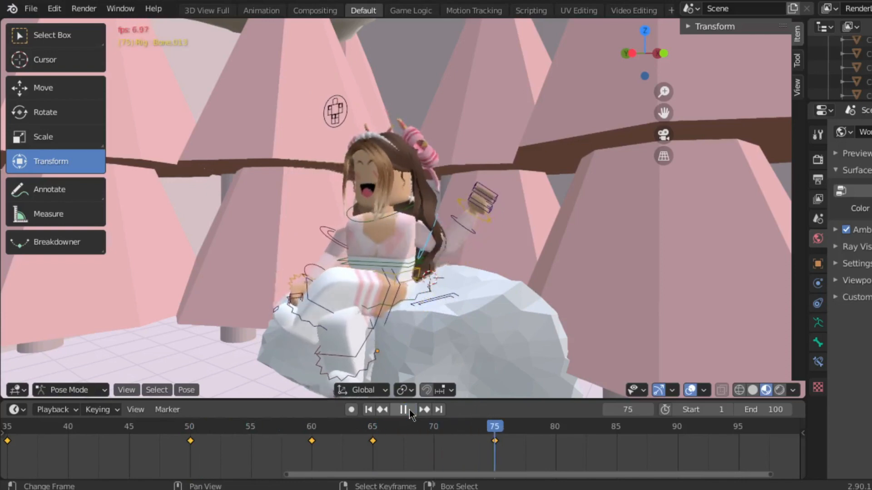
pyautogui.click(401, 410)
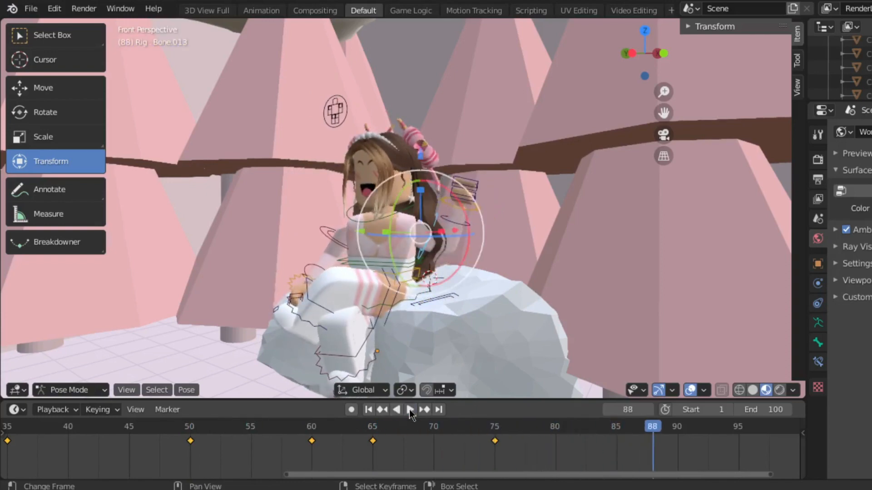